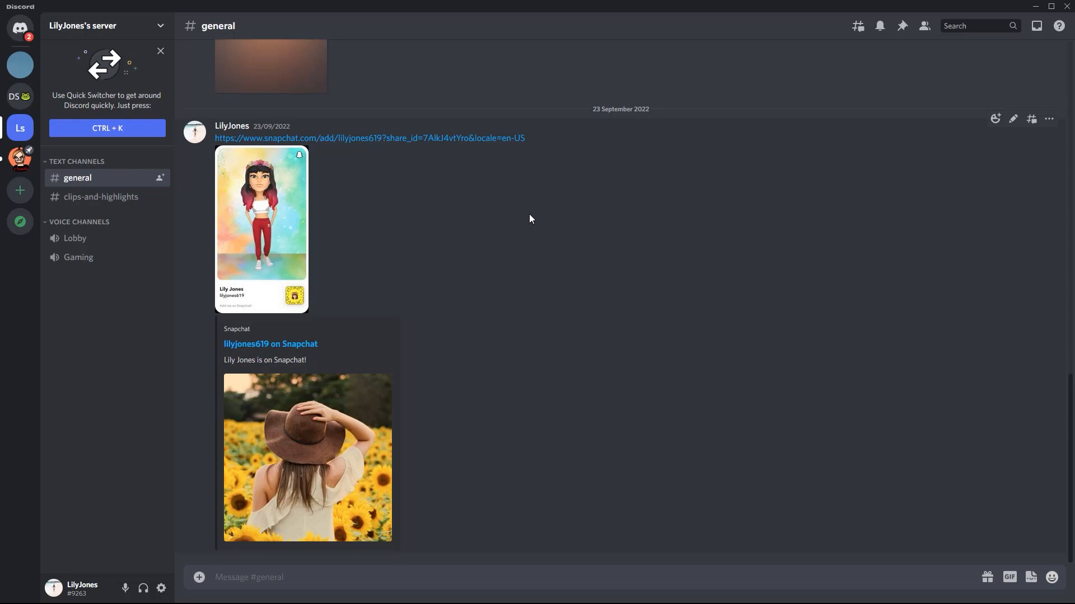
pyautogui.moveTo(519, 229)
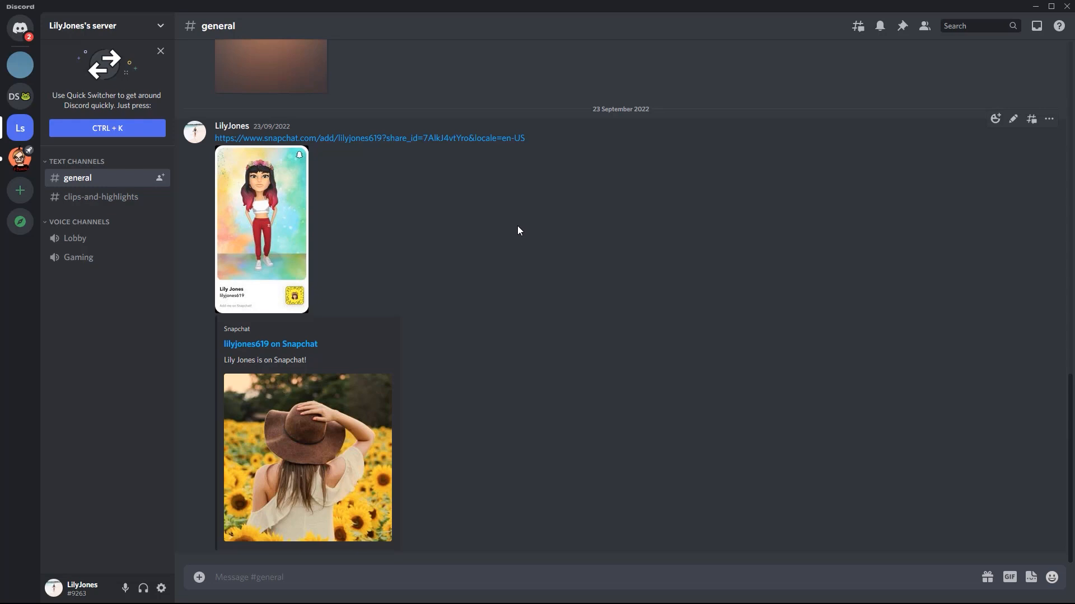
pyautogui.moveTo(161, 588)
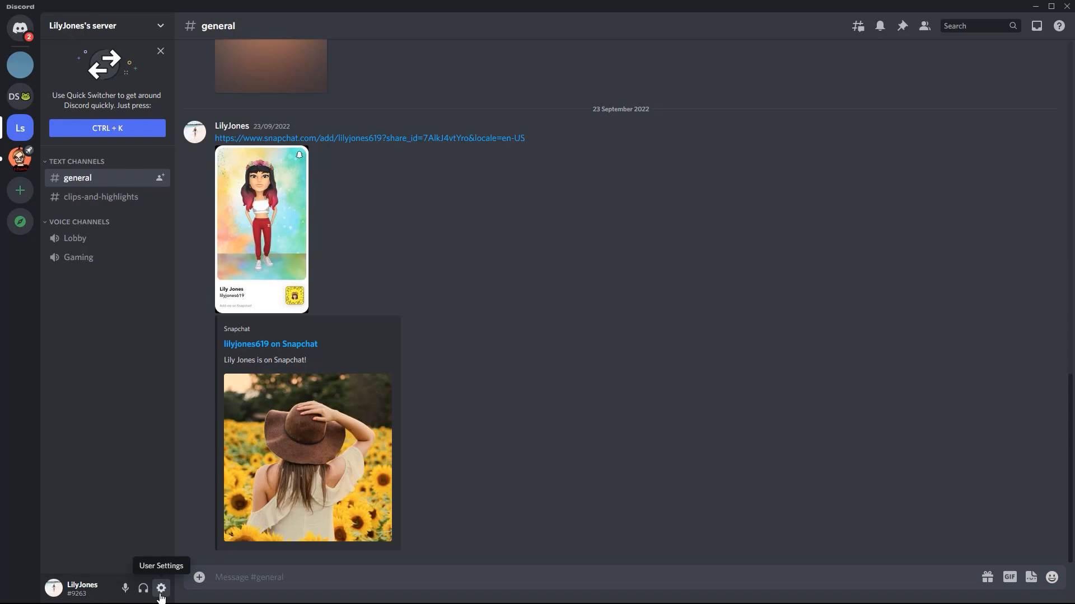
# Reach the Update your password form via User Settings, Password and Authentication.
pyautogui.click(160, 588)
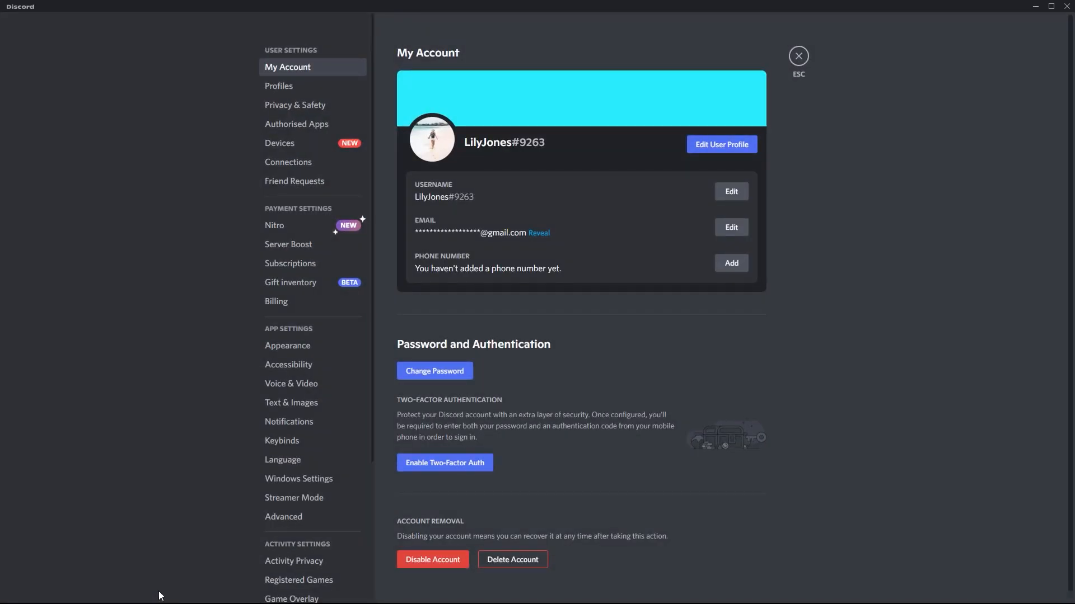
pyautogui.moveTo(300, 78)
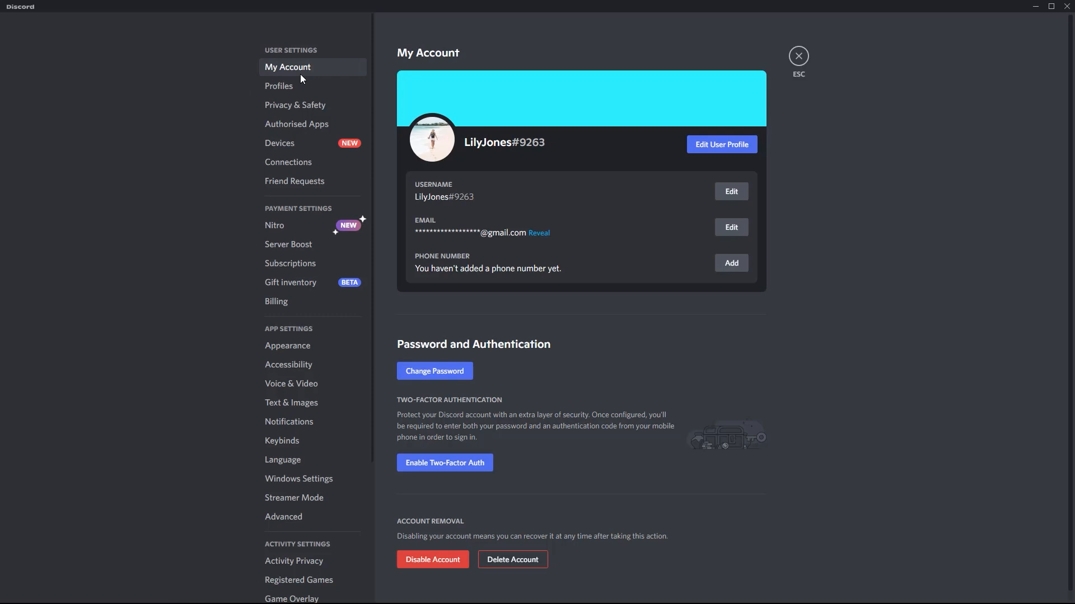
pyautogui.moveTo(435, 370)
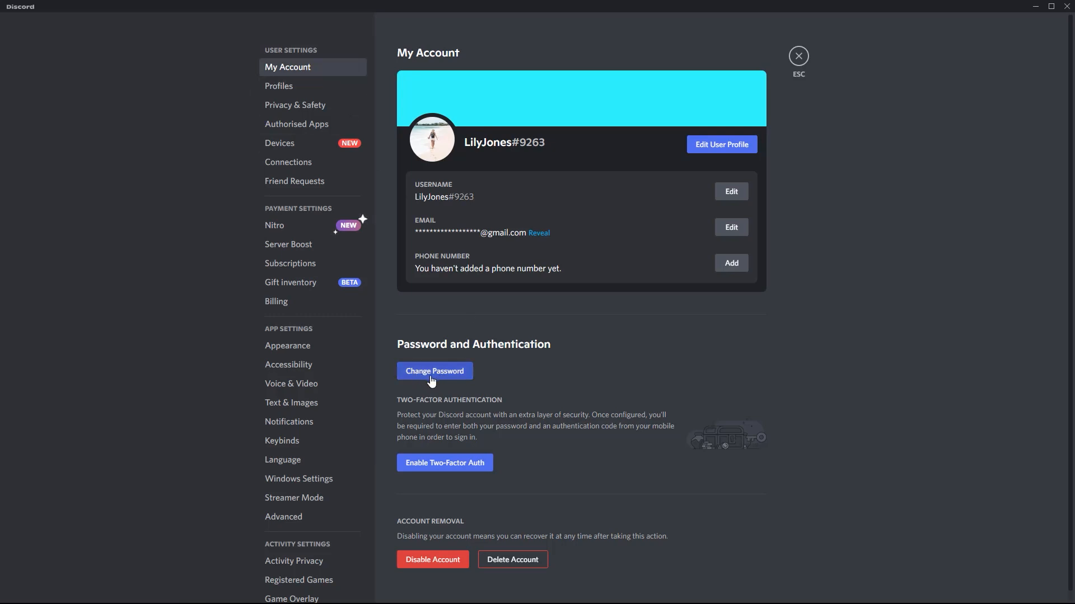
pyautogui.click(434, 370)
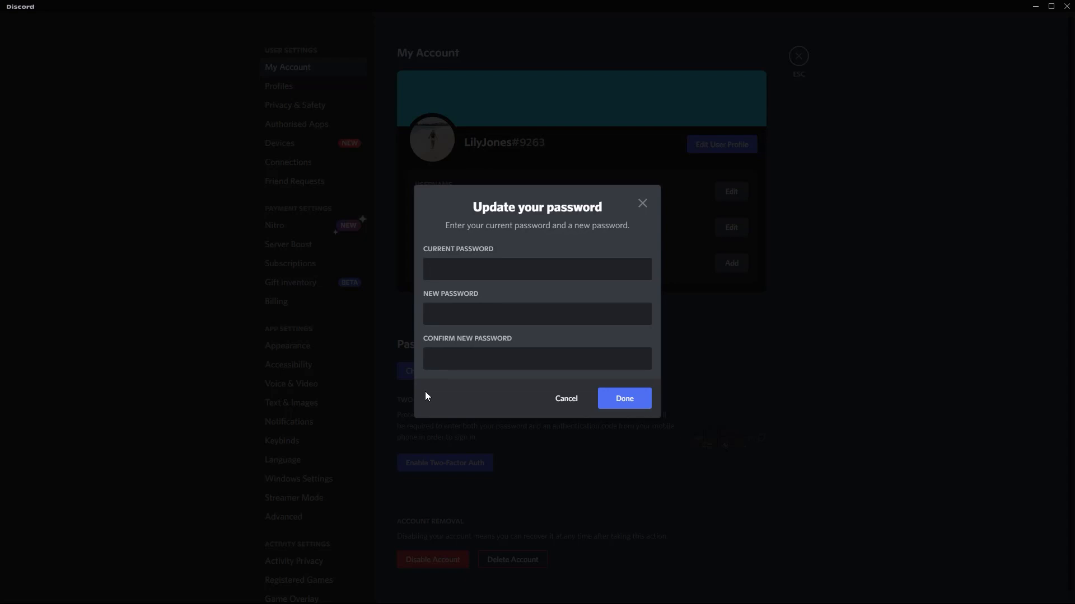
pyautogui.moveTo(643, 203)
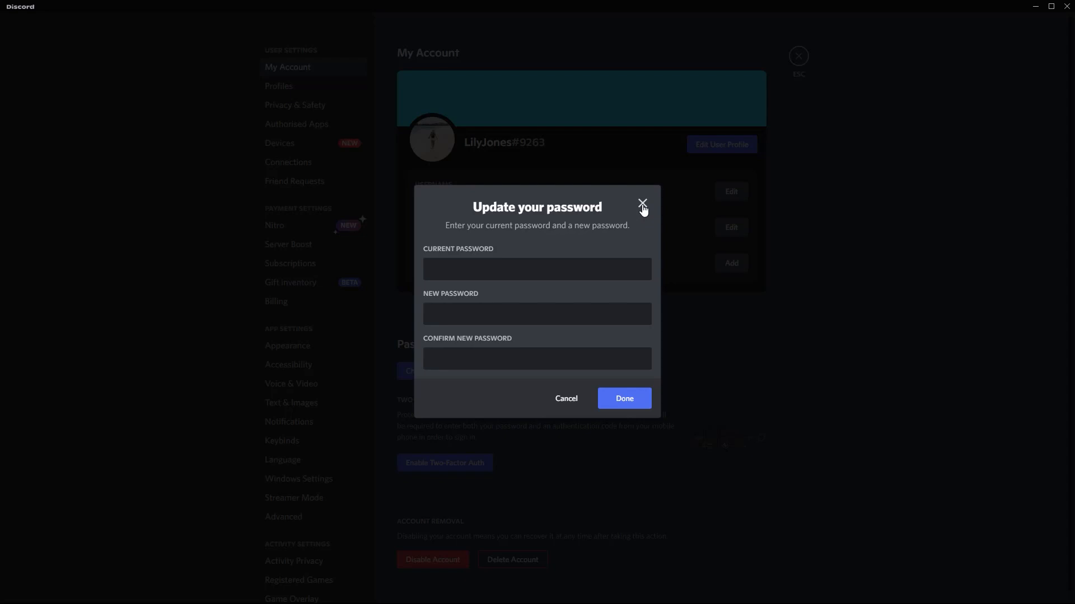
# Dismiss the password form unchanged, then log out and confirm to reach the login screen.
pyautogui.click(641, 203)
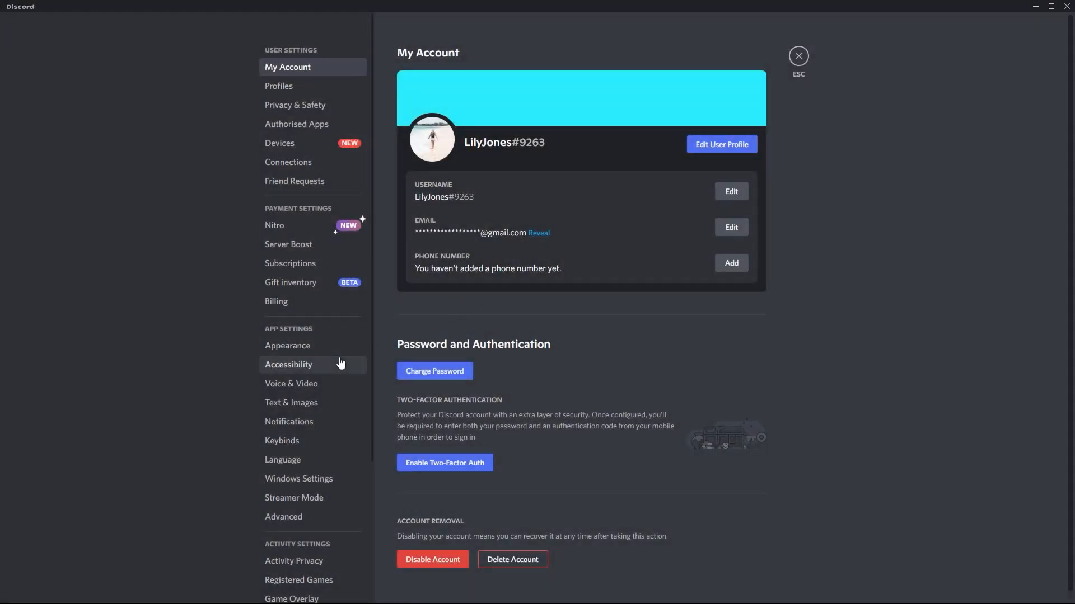
pyautogui.scroll(-3)
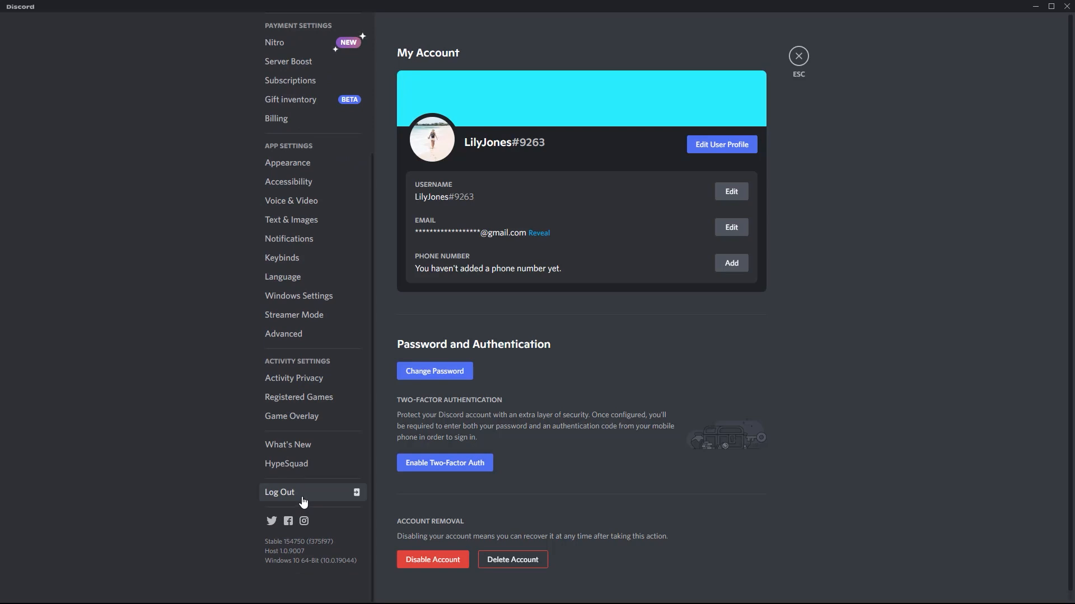
pyautogui.click(279, 493)
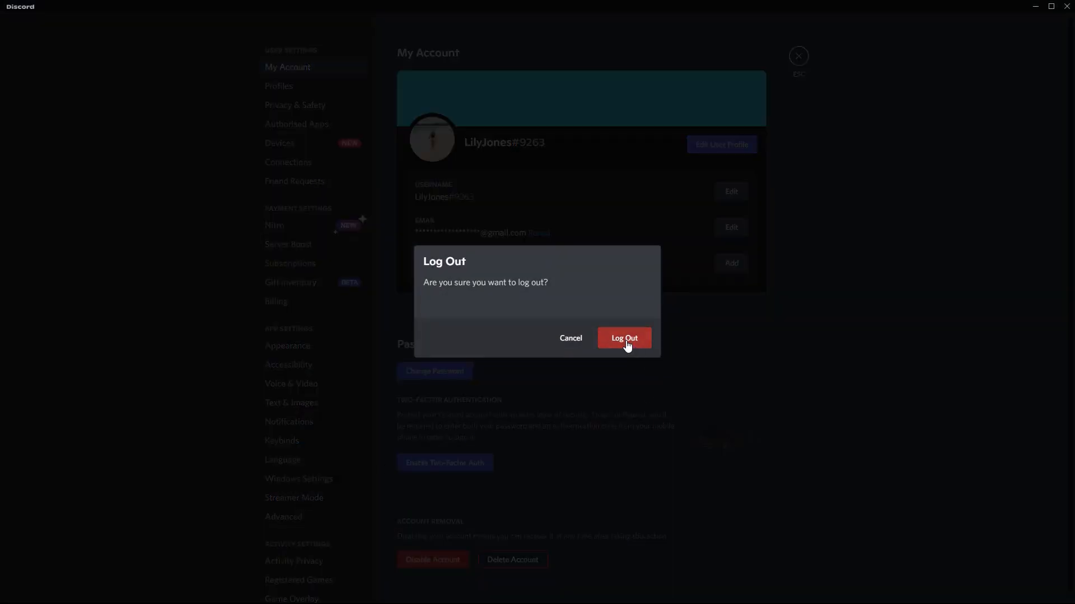
pyautogui.click(623, 338)
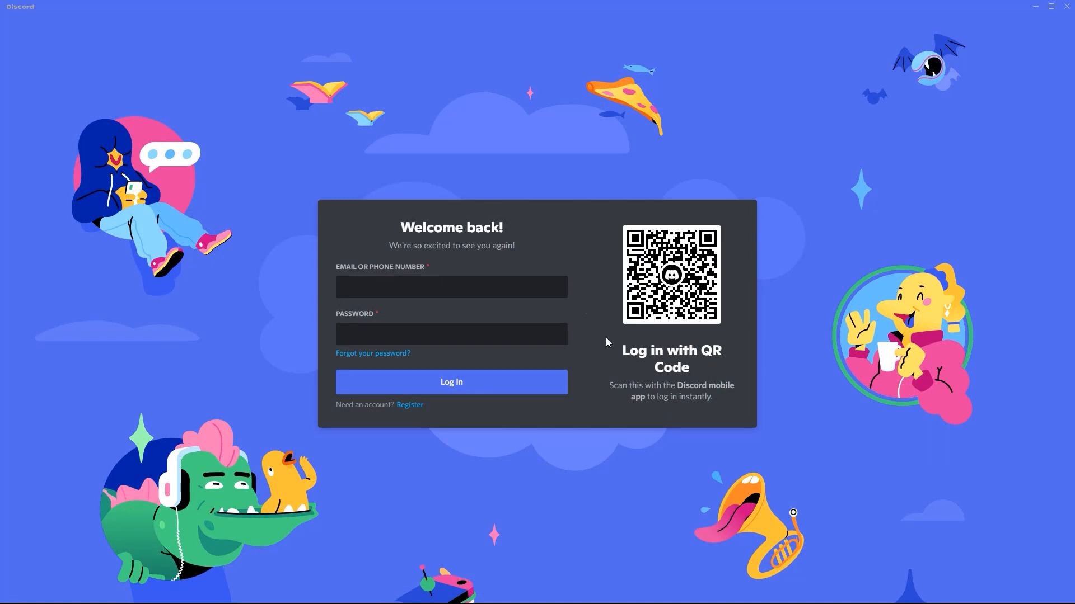
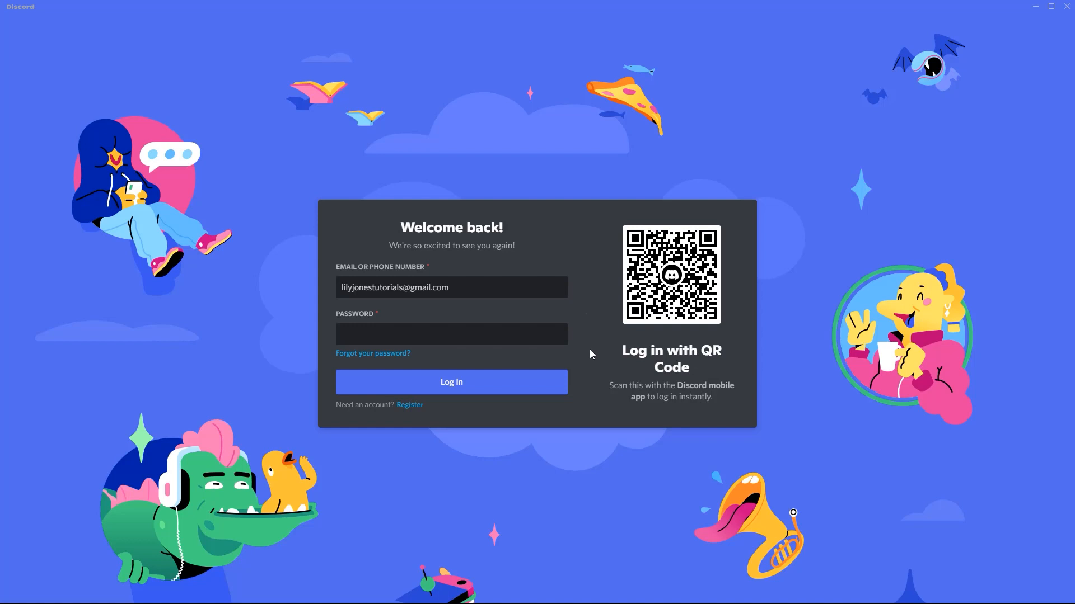
pyautogui.moveTo(372, 353)
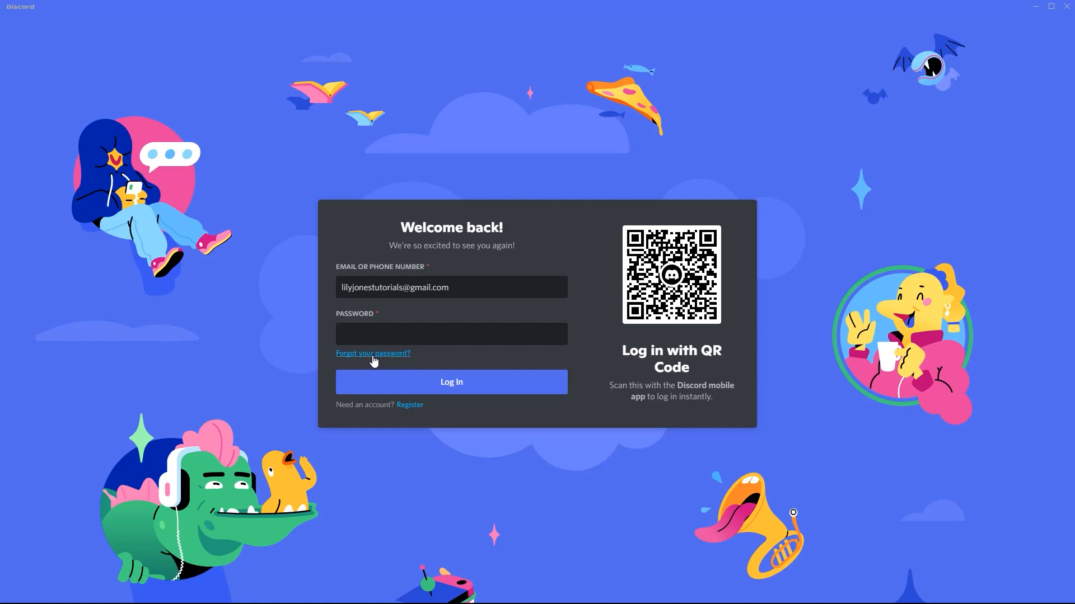
pyautogui.click(373, 354)
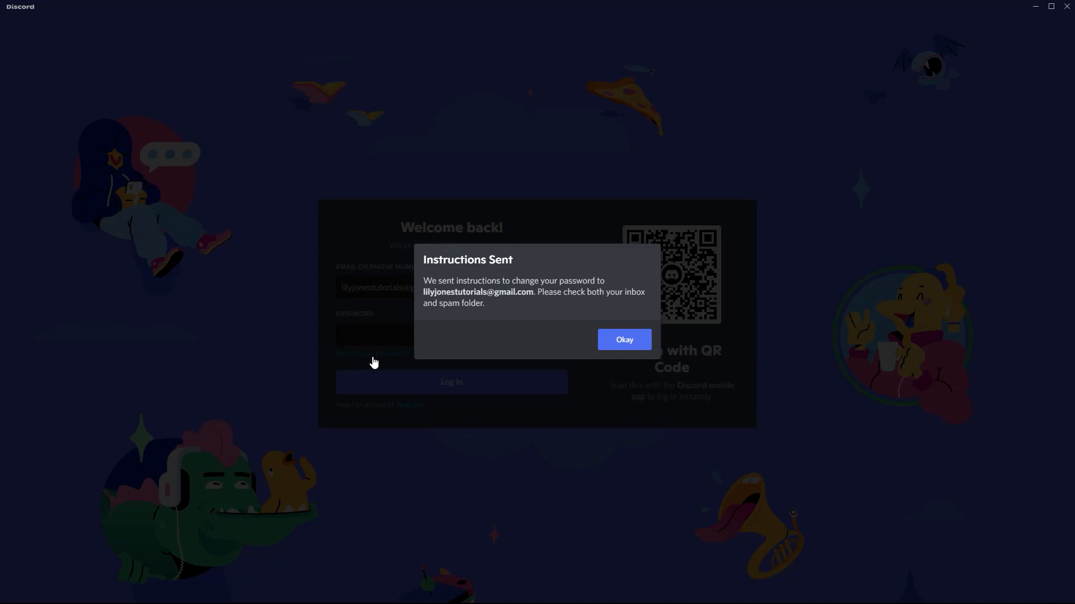
pyautogui.click(624, 339)
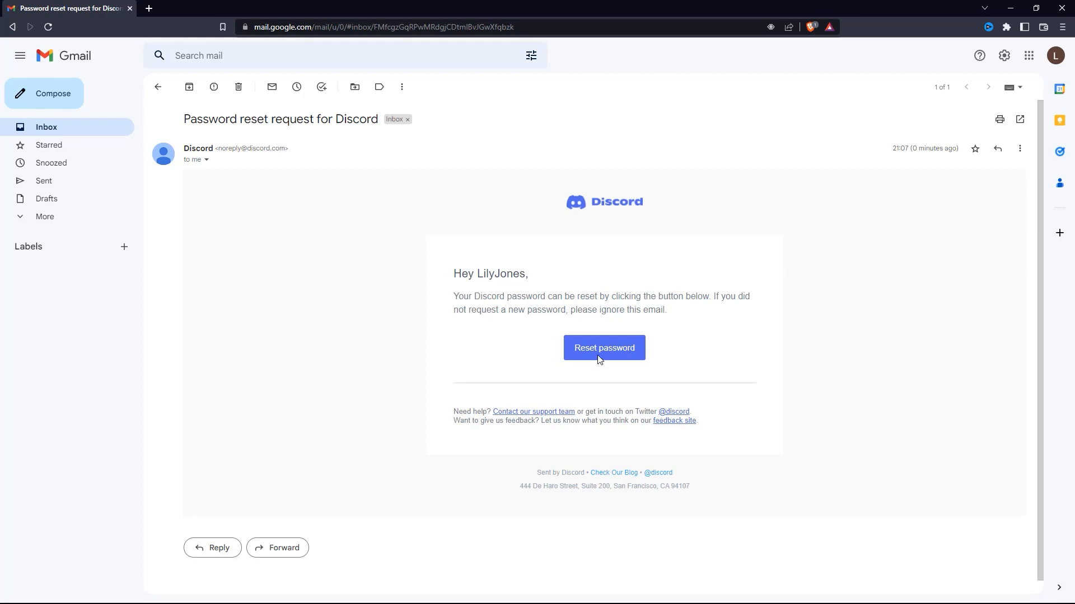
# Follow the Reset password button in the Discord email to the Change Your Password page.
pyautogui.click(604, 347)
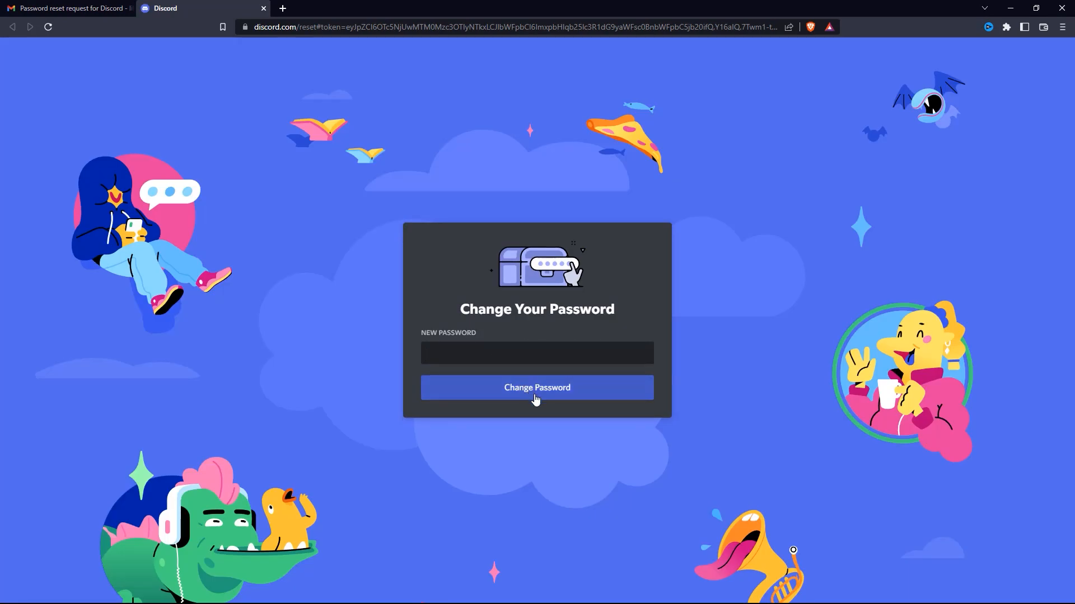
pyautogui.click(536, 353)
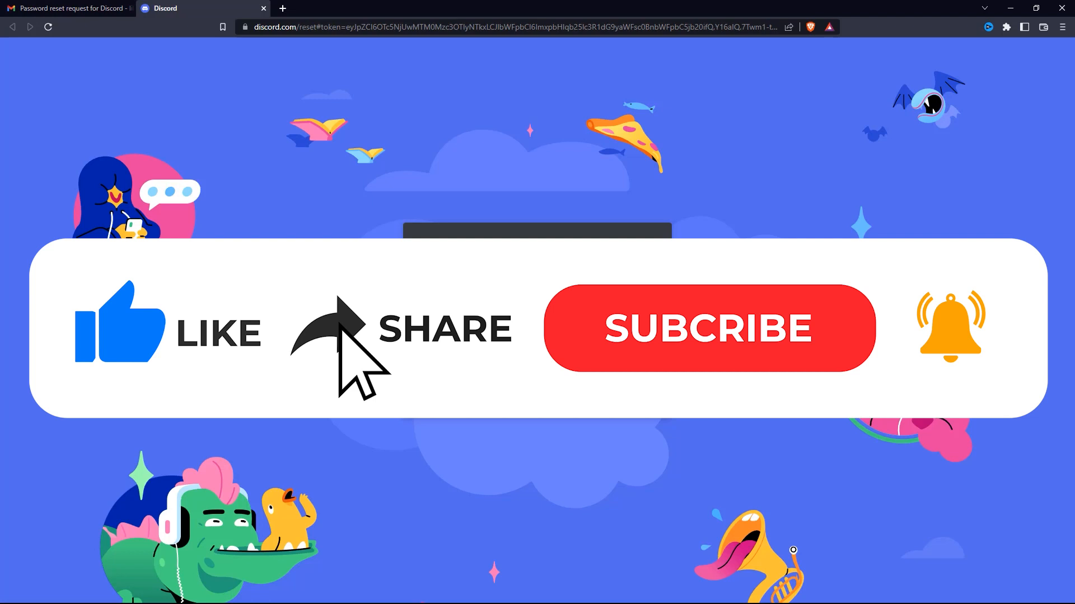
pyautogui.click(709, 328)
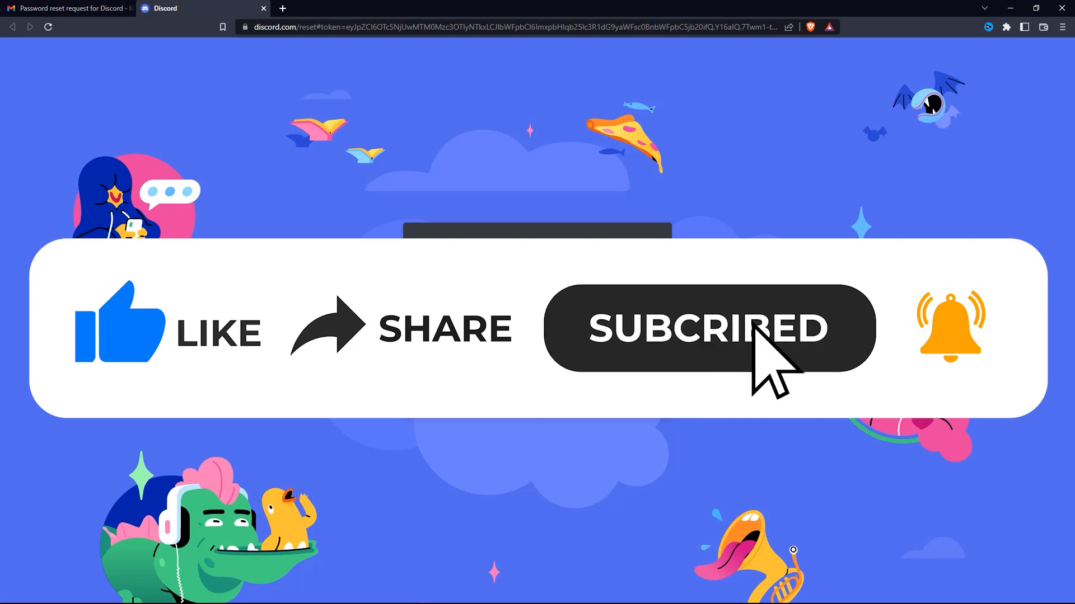